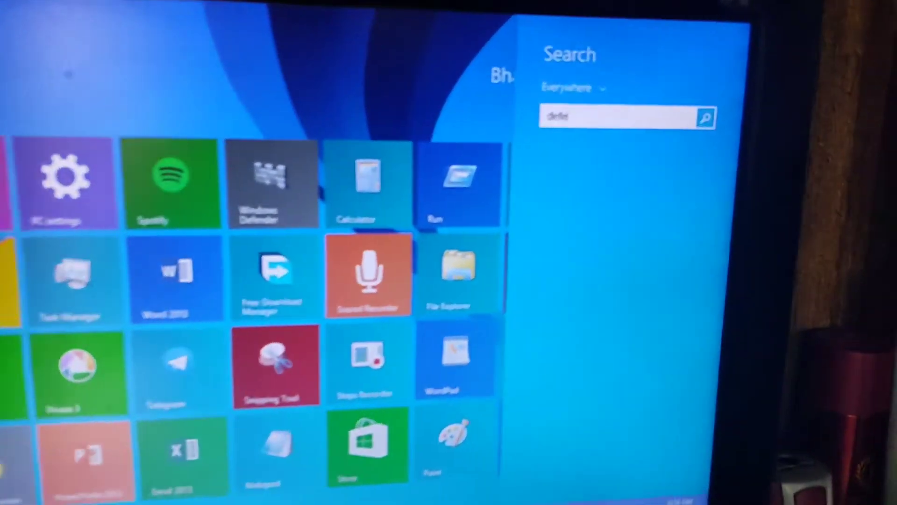
Step: Search the Start screen for 'defender' and launch Windows Defender from the results
{"action": "type", "text": "nder"}
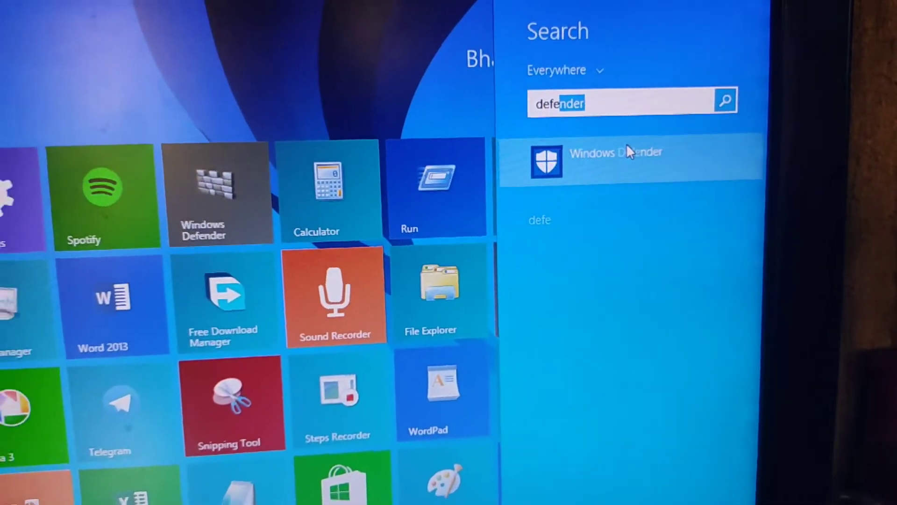
{"action": "left_click", "coordinate": [615, 159]}
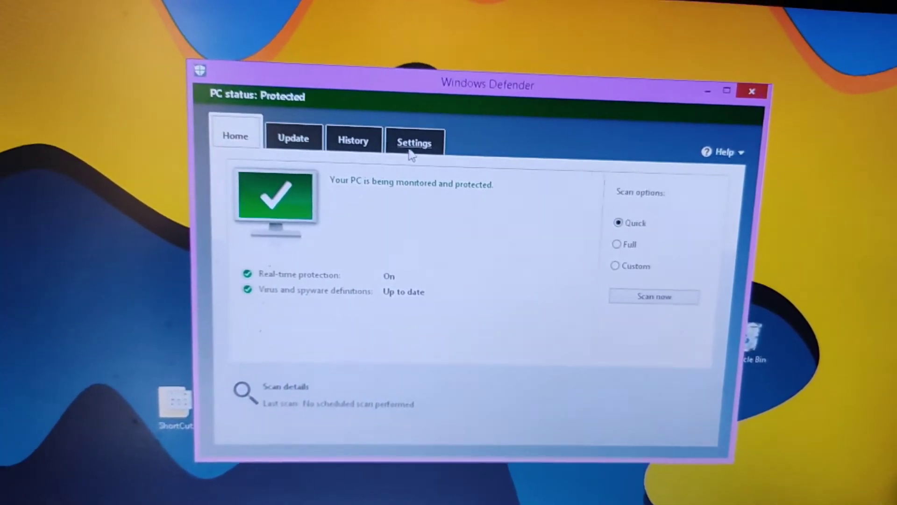
Step: Add the C:\AMD folder under Local Disk (C:) as an excluded scan location
{"action": "left_click", "coordinate": [414, 142]}
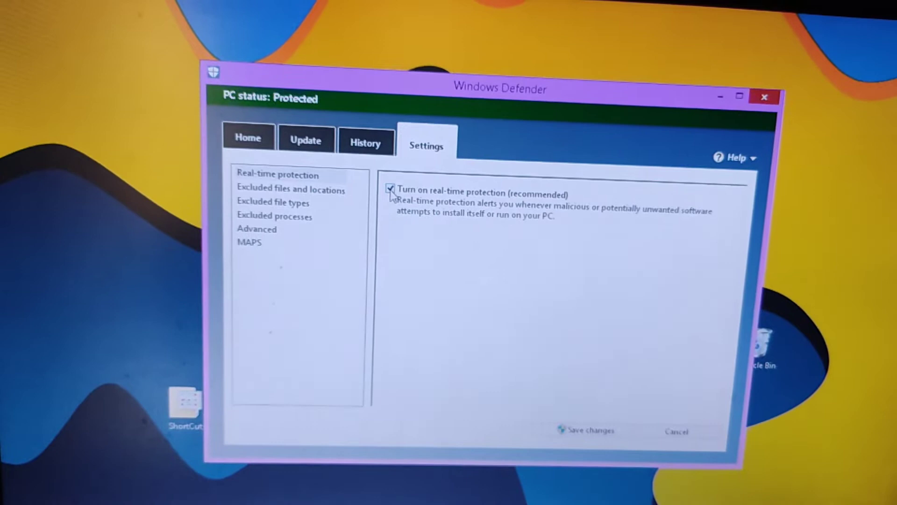
{"action": "left_click", "coordinate": [291, 188]}
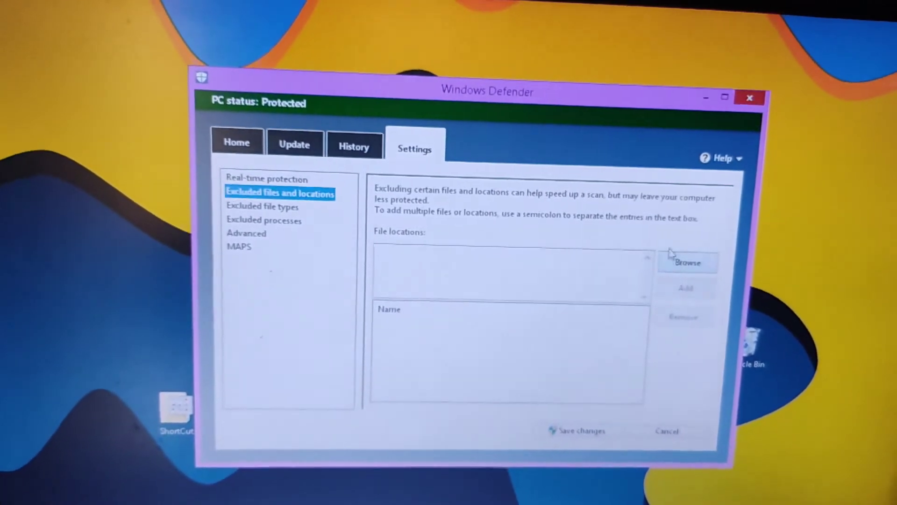
{"action": "left_click", "coordinate": [687, 263]}
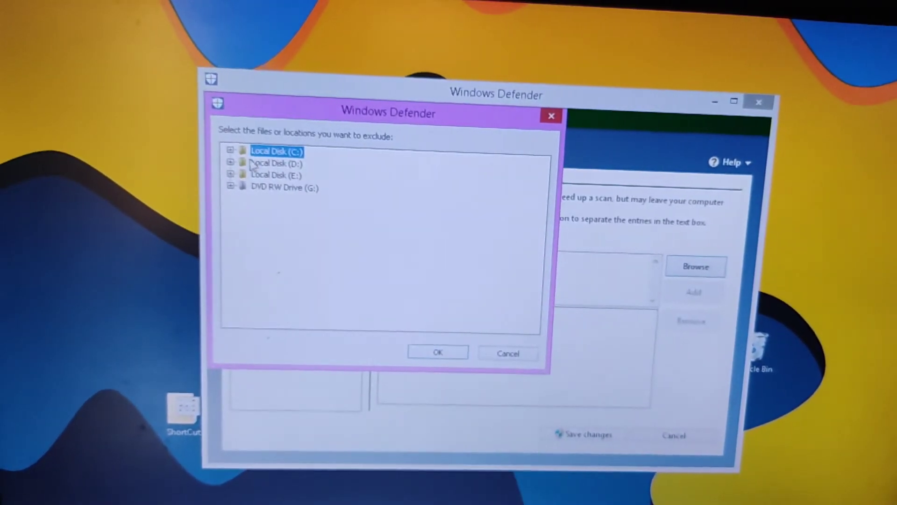
{"action": "left_click", "coordinate": [231, 151]}
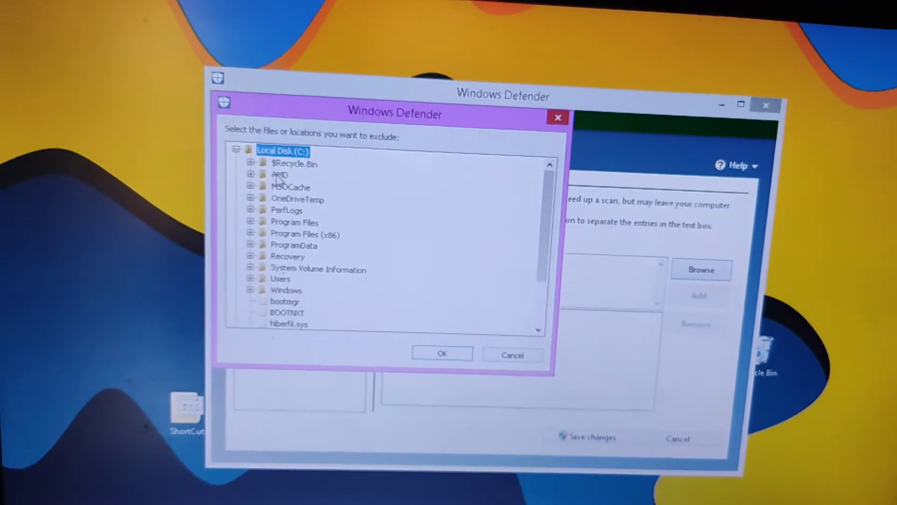
{"action": "left_click", "coordinate": [441, 353]}
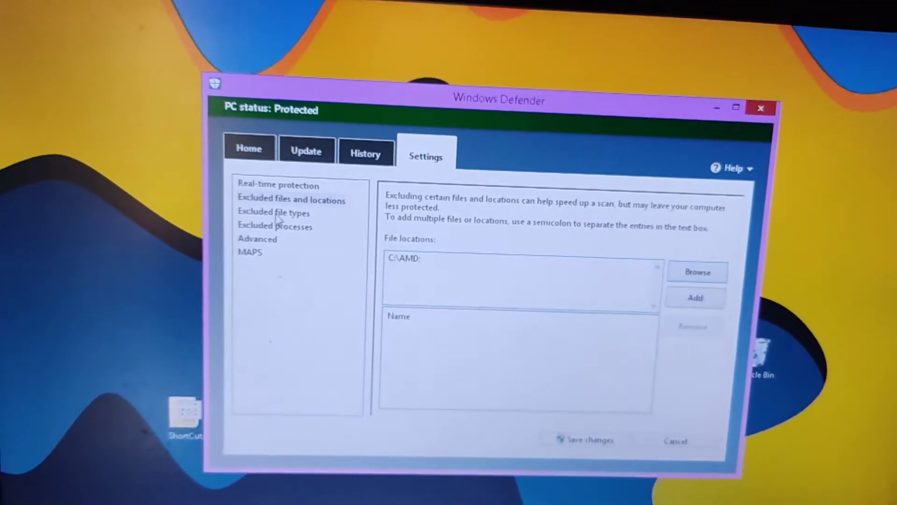
{"action": "left_click", "coordinate": [273, 212]}
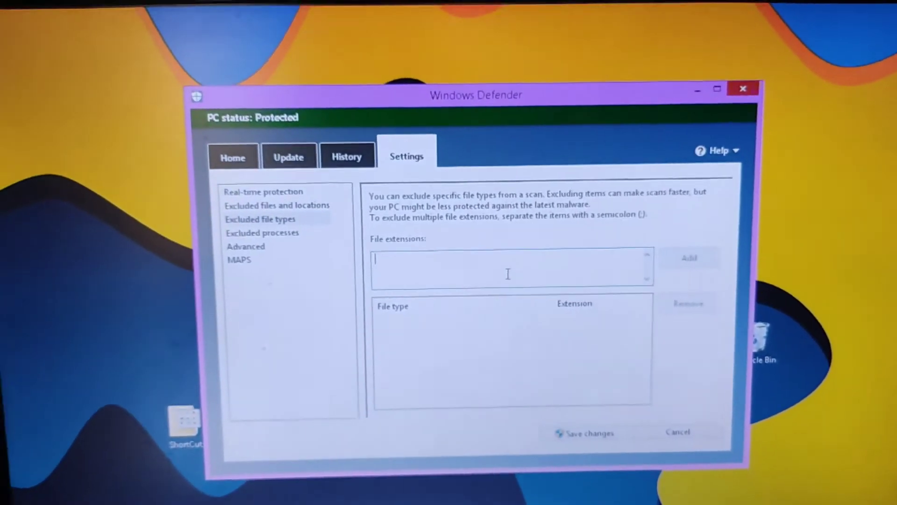
Step: Add the .dll extension to the excluded file types
{"action": "type", "text": ".dl"}
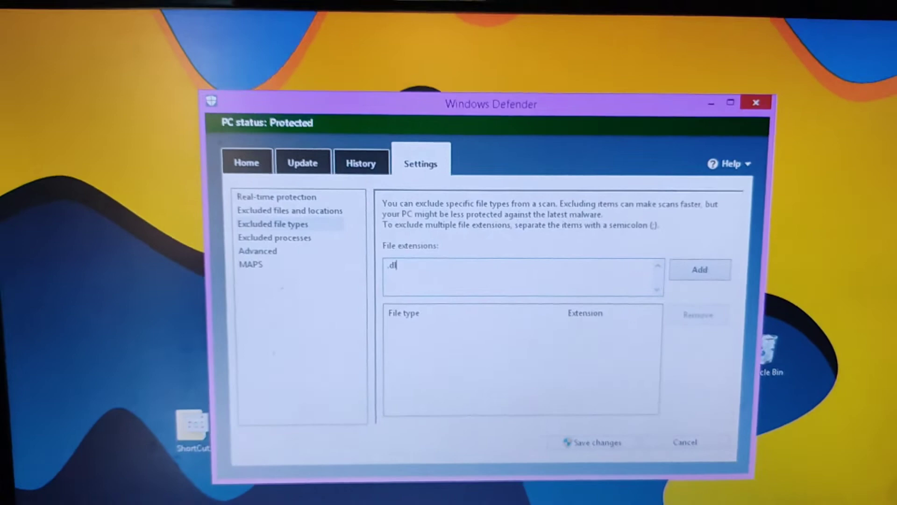
{"action": "type", "text": "l"}
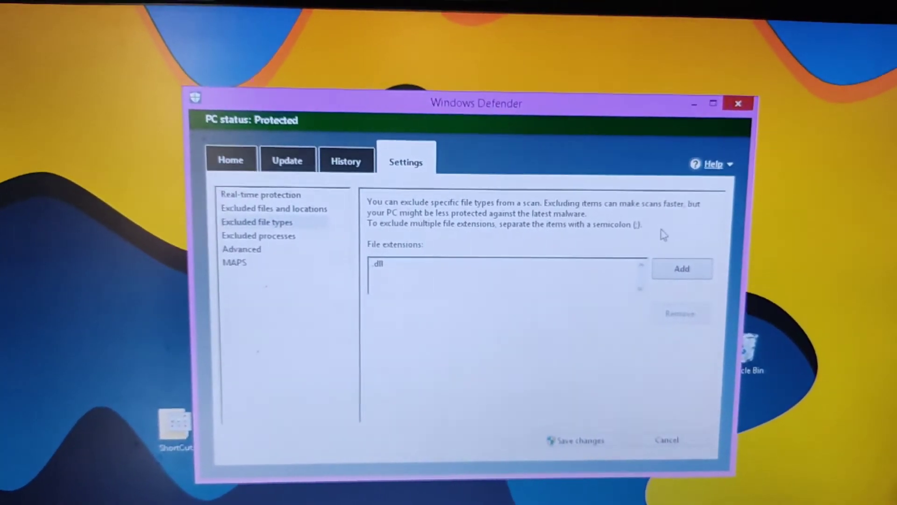
{"action": "left_click", "coordinate": [681, 269]}
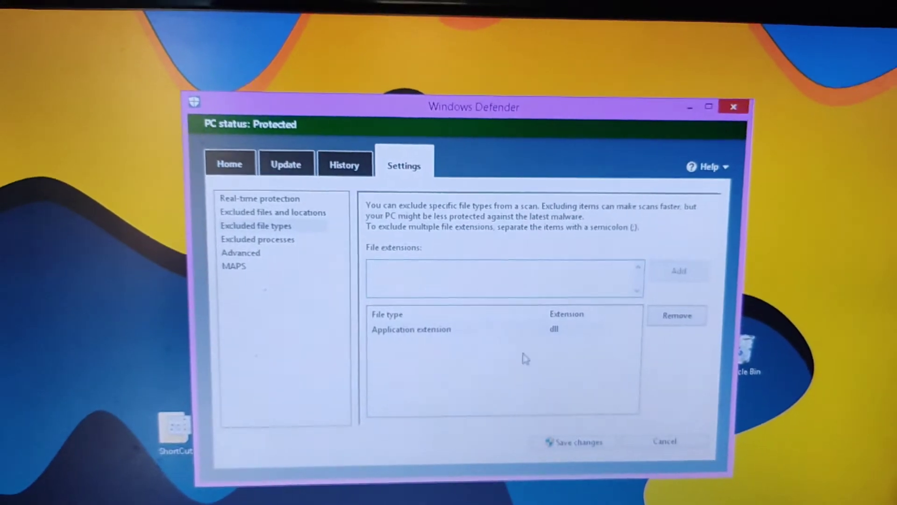
{"action": "left_click", "coordinate": [267, 238]}
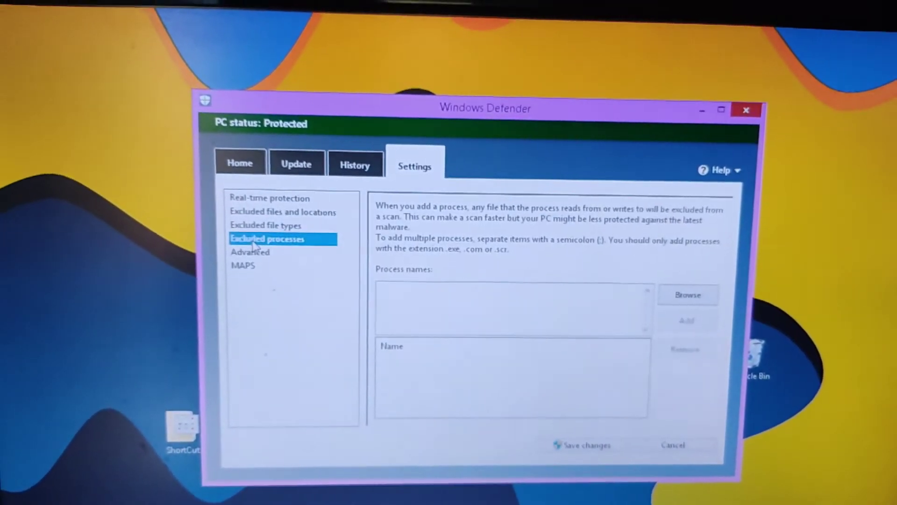
Step: Launch Task Manager via Ctrl+Alt+Delete and expand details to find the Store process
{"action": "left_click", "coordinate": [688, 295]}
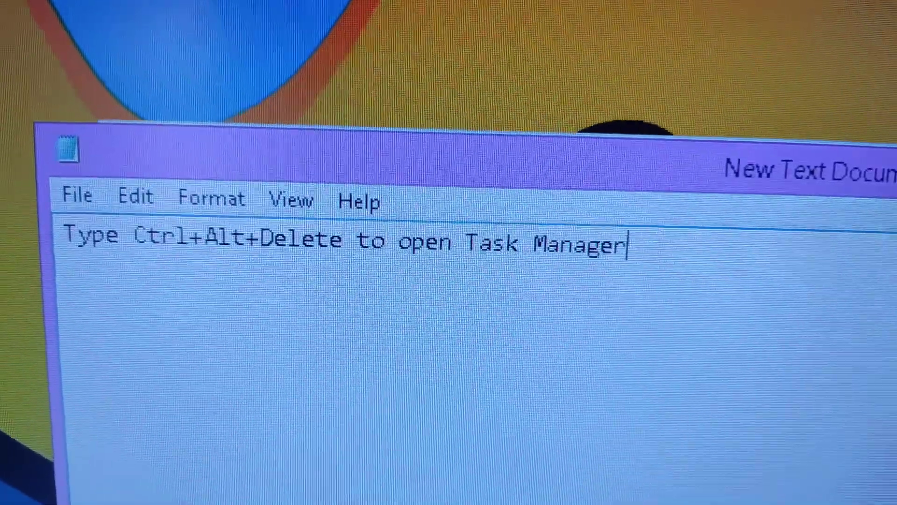
{"action": "key", "text": "ctrl+alt+delete"}
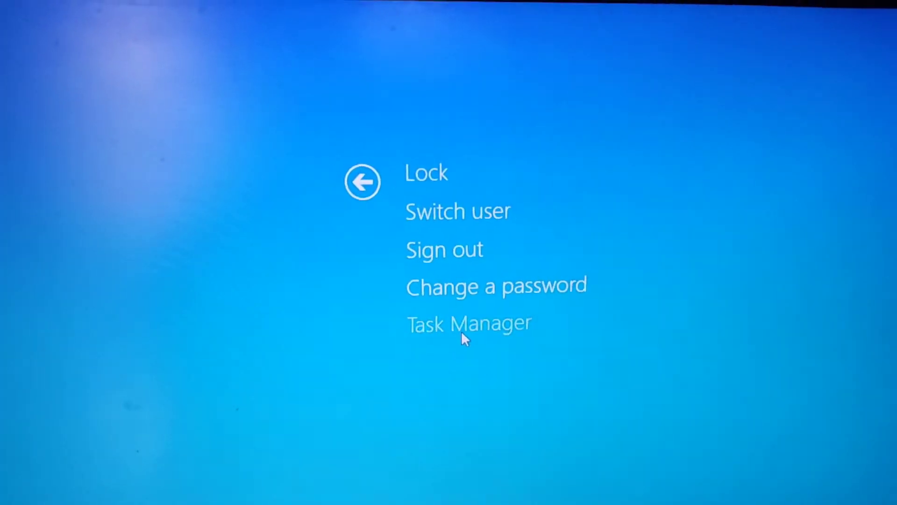
{"action": "left_click", "coordinate": [468, 323]}
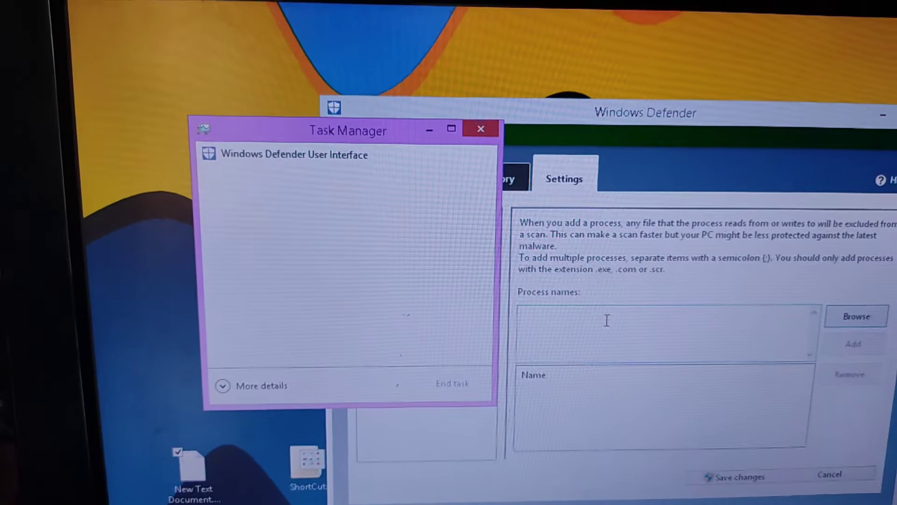
{"action": "left_click", "coordinate": [262, 385]}
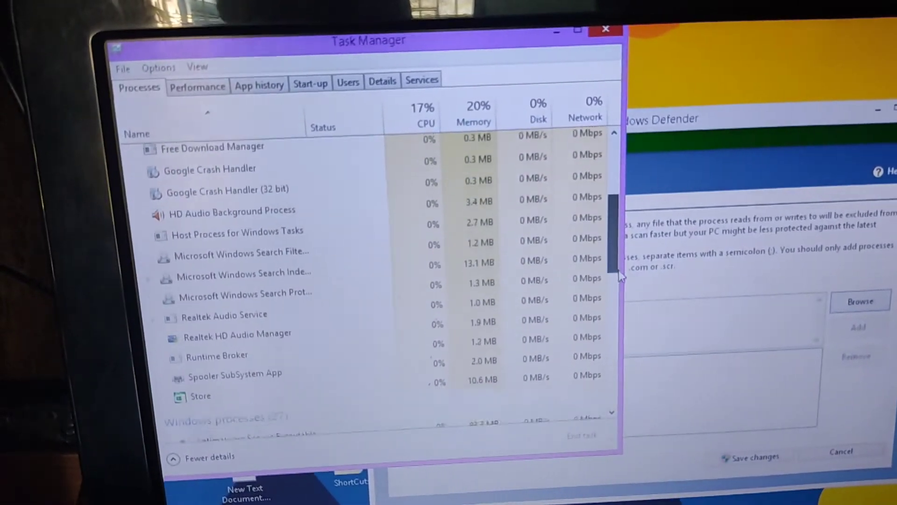
{"action": "right_click", "coordinate": [188, 308]}
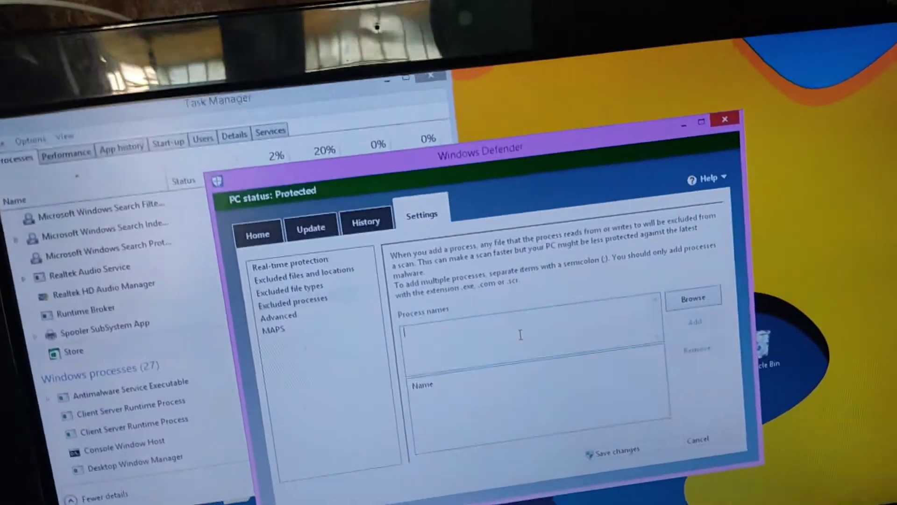
Step: Enter Store.exe as a process name and add it to the excluded processes
{"action": "type", "text": "Store"}
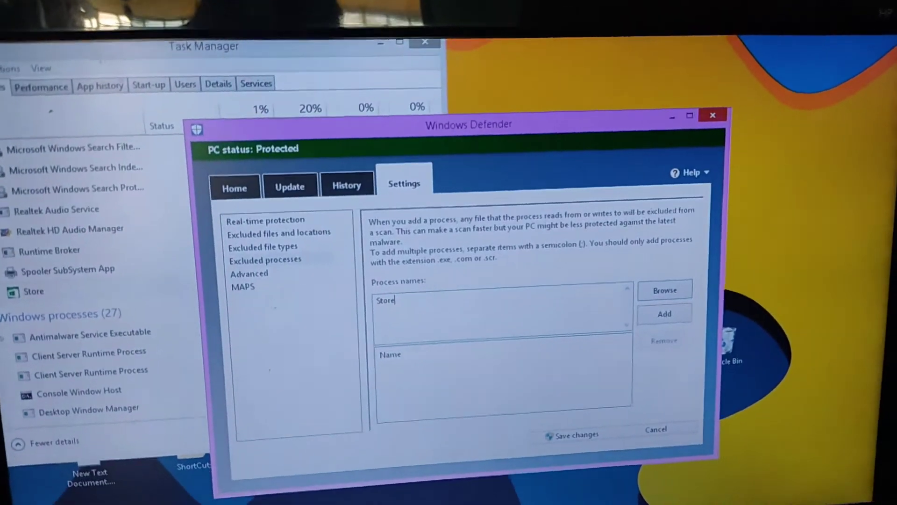
{"action": "left_click", "coordinate": [665, 314]}
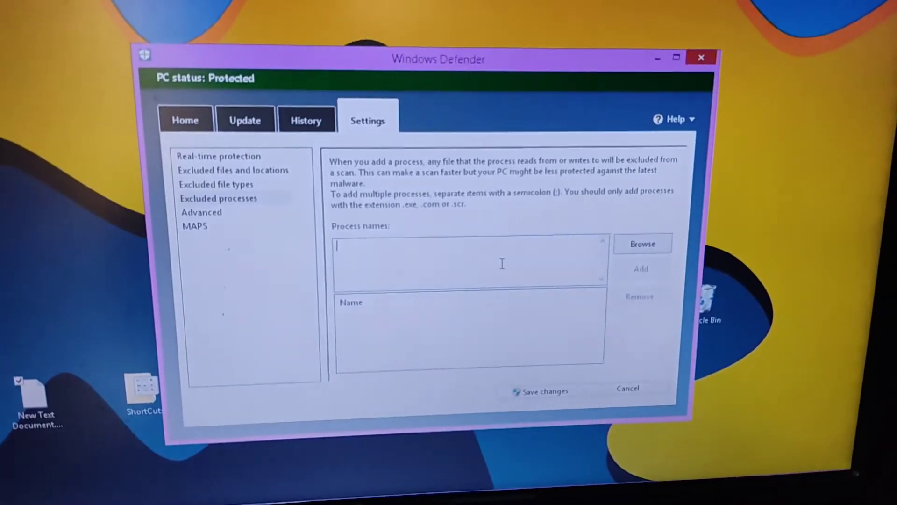
{"action": "type", "text": "Store.exe"}
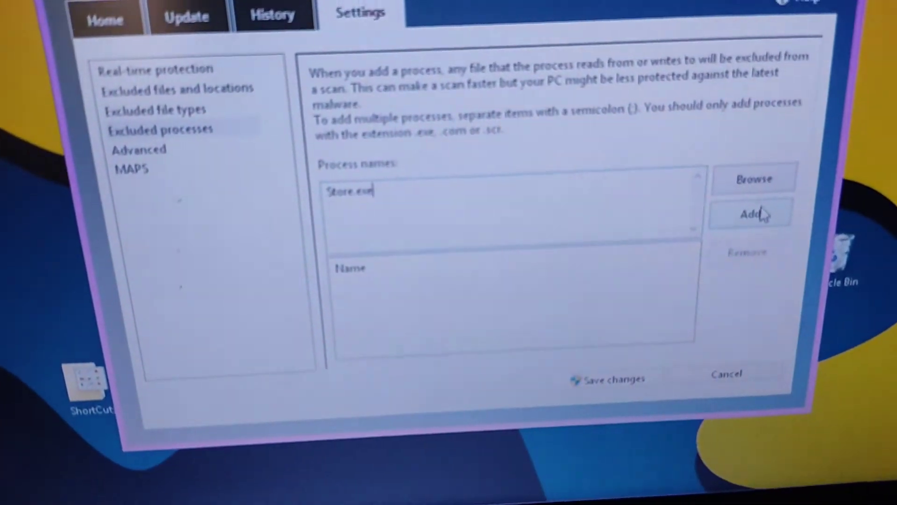
{"action": "left_click", "coordinate": [751, 213]}
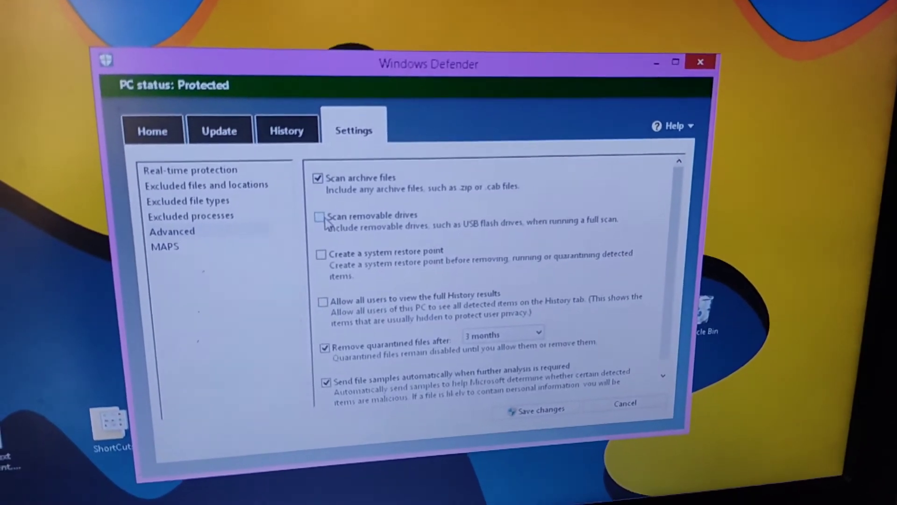
Step: Enable Scan removable drives; disable Remove quarantined files and automatic sample sending
{"action": "left_click", "coordinate": [319, 218]}
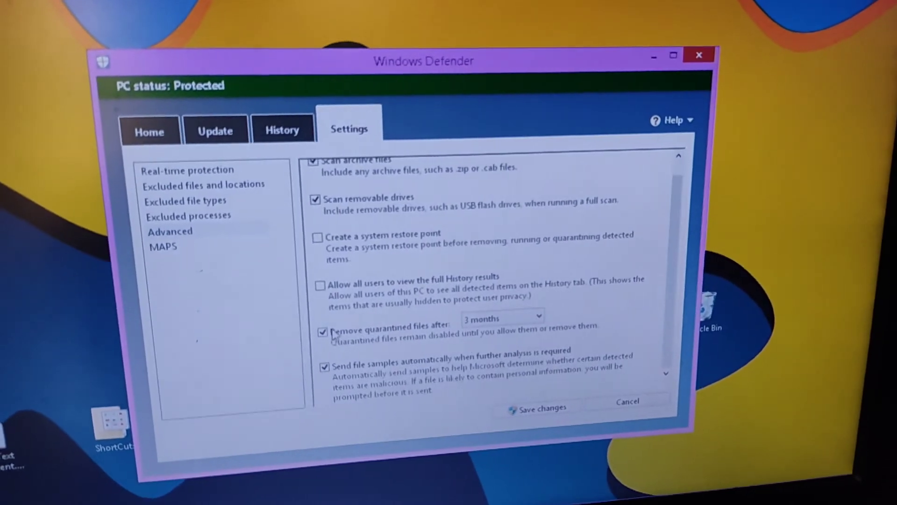
{"action": "left_click", "coordinate": [321, 331]}
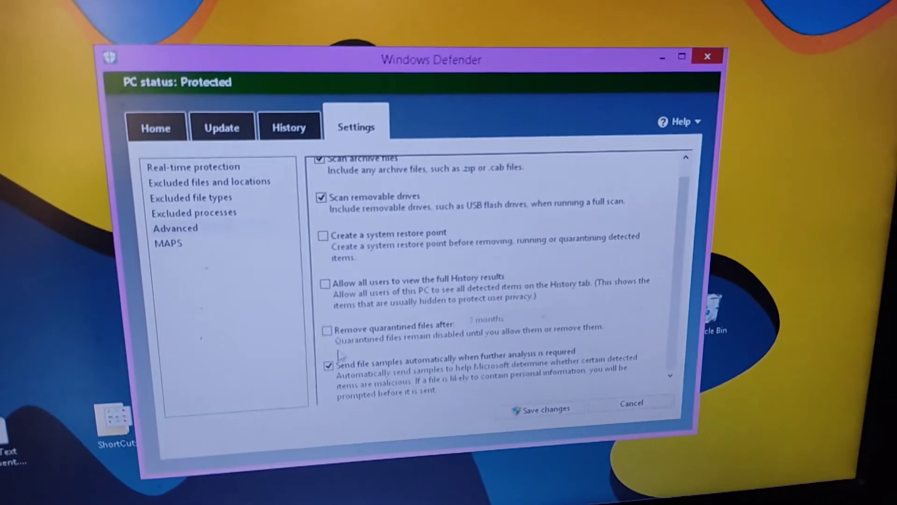
{"action": "left_click", "coordinate": [329, 366]}
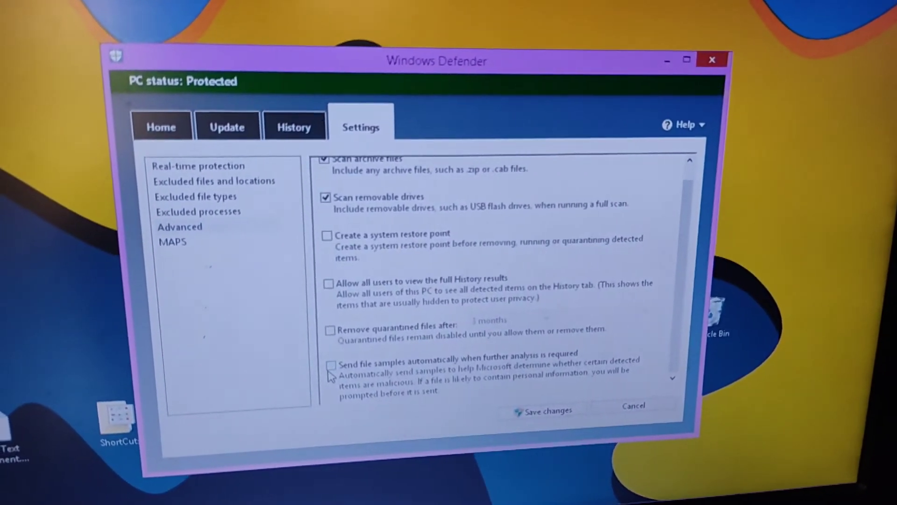
{"action": "left_click", "coordinate": [172, 241]}
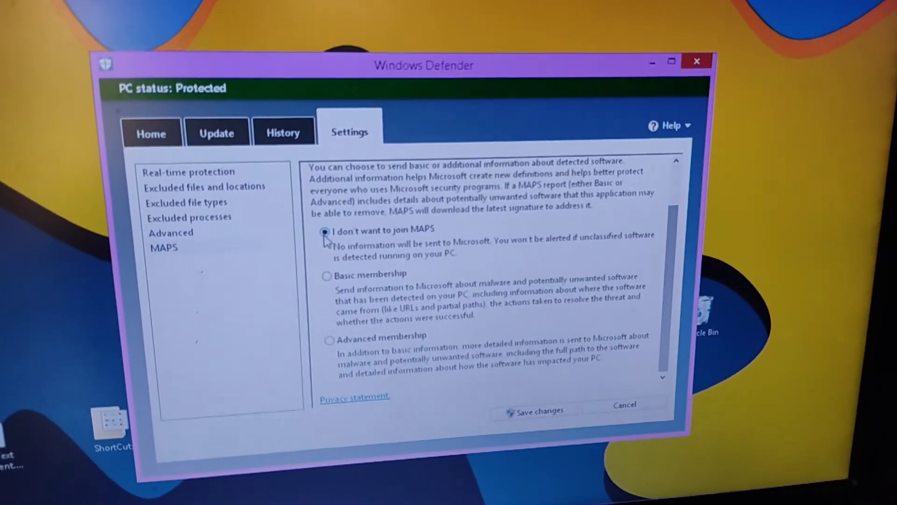
Step: Select 'I don't want to join MAPS'
{"action": "left_click", "coordinate": [327, 274]}
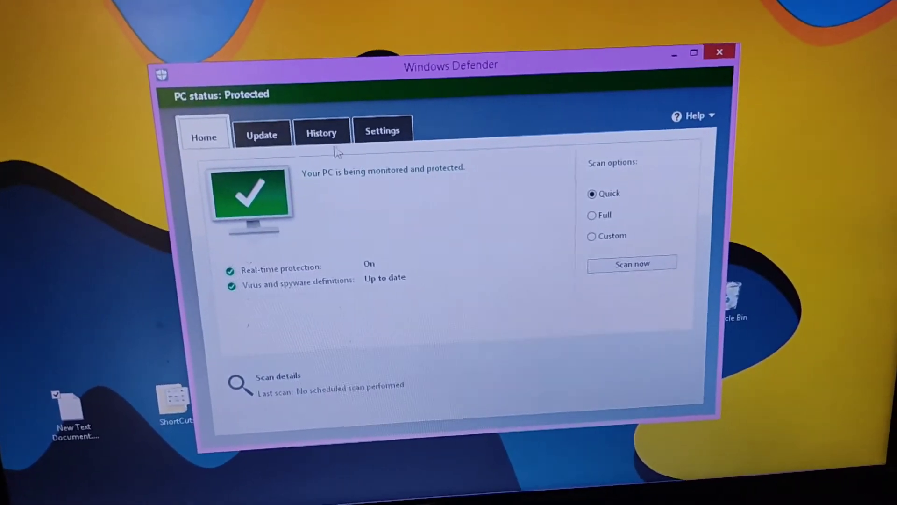
Step: Remove Store.exe from the excluded processes list in Settings
{"action": "left_click", "coordinate": [383, 130]}
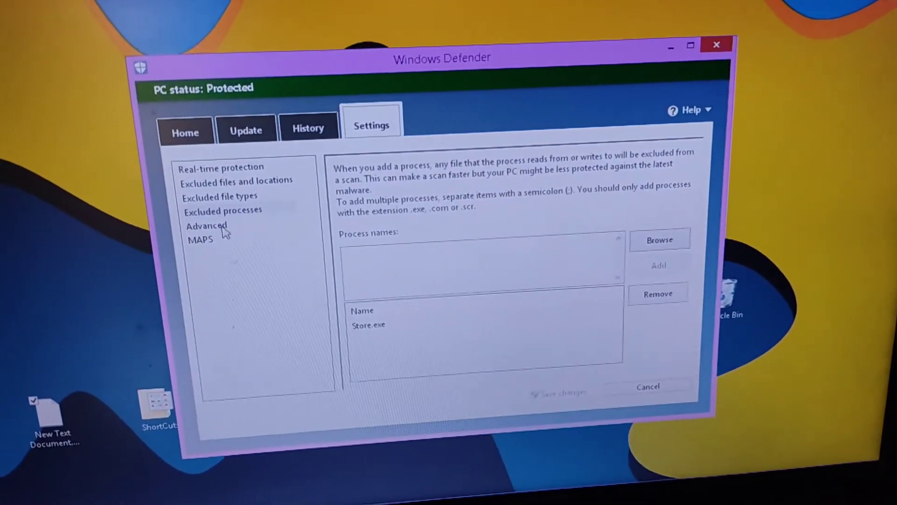
{"action": "left_click", "coordinate": [222, 211]}
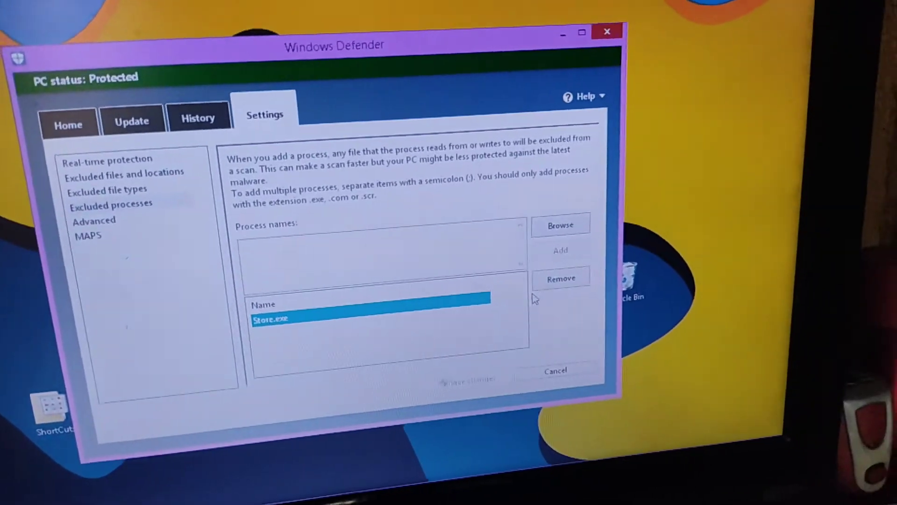
{"action": "left_click", "coordinate": [560, 278]}
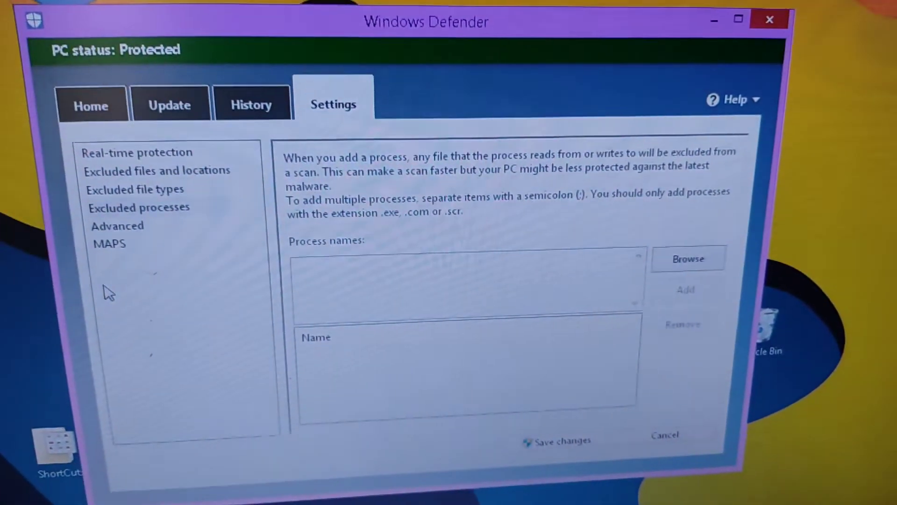
Step: Review the excluded file types, excluded locations and real-time protection pages
{"action": "left_click", "coordinate": [135, 193]}
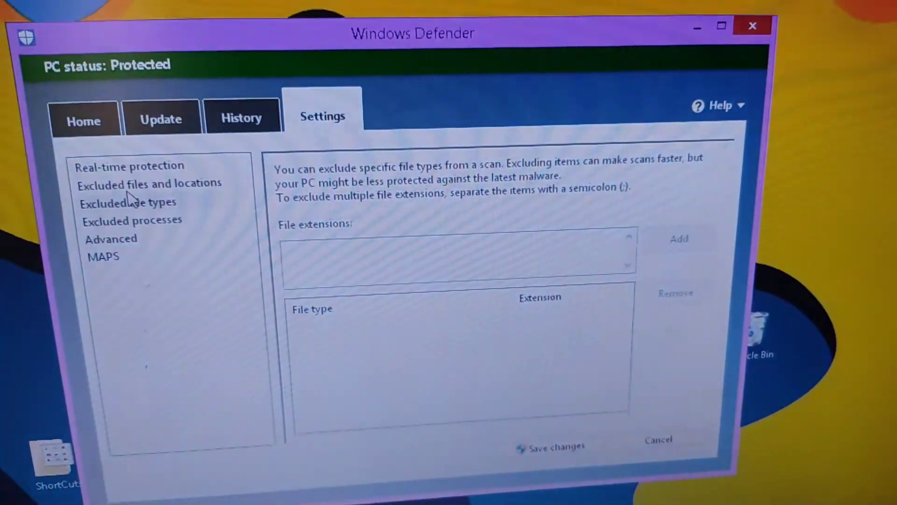
{"action": "left_click", "coordinate": [149, 184]}
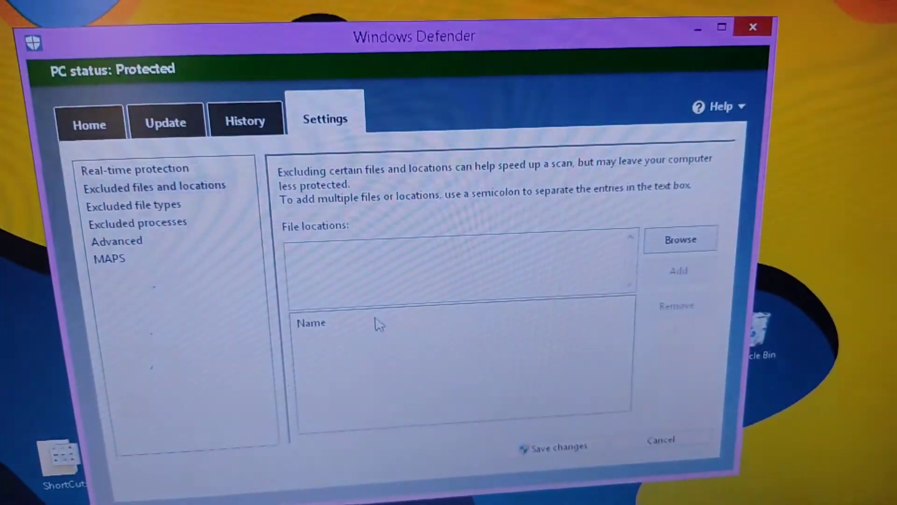
{"action": "left_click", "coordinate": [136, 168]}
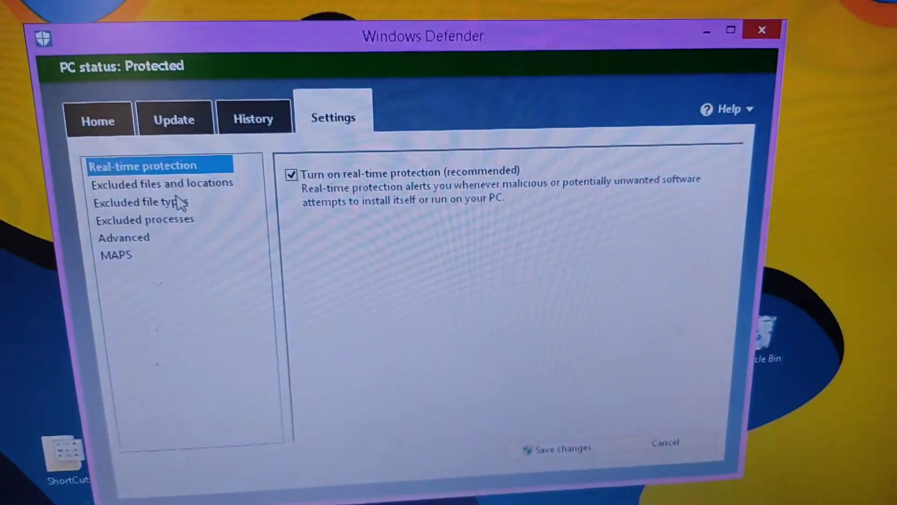